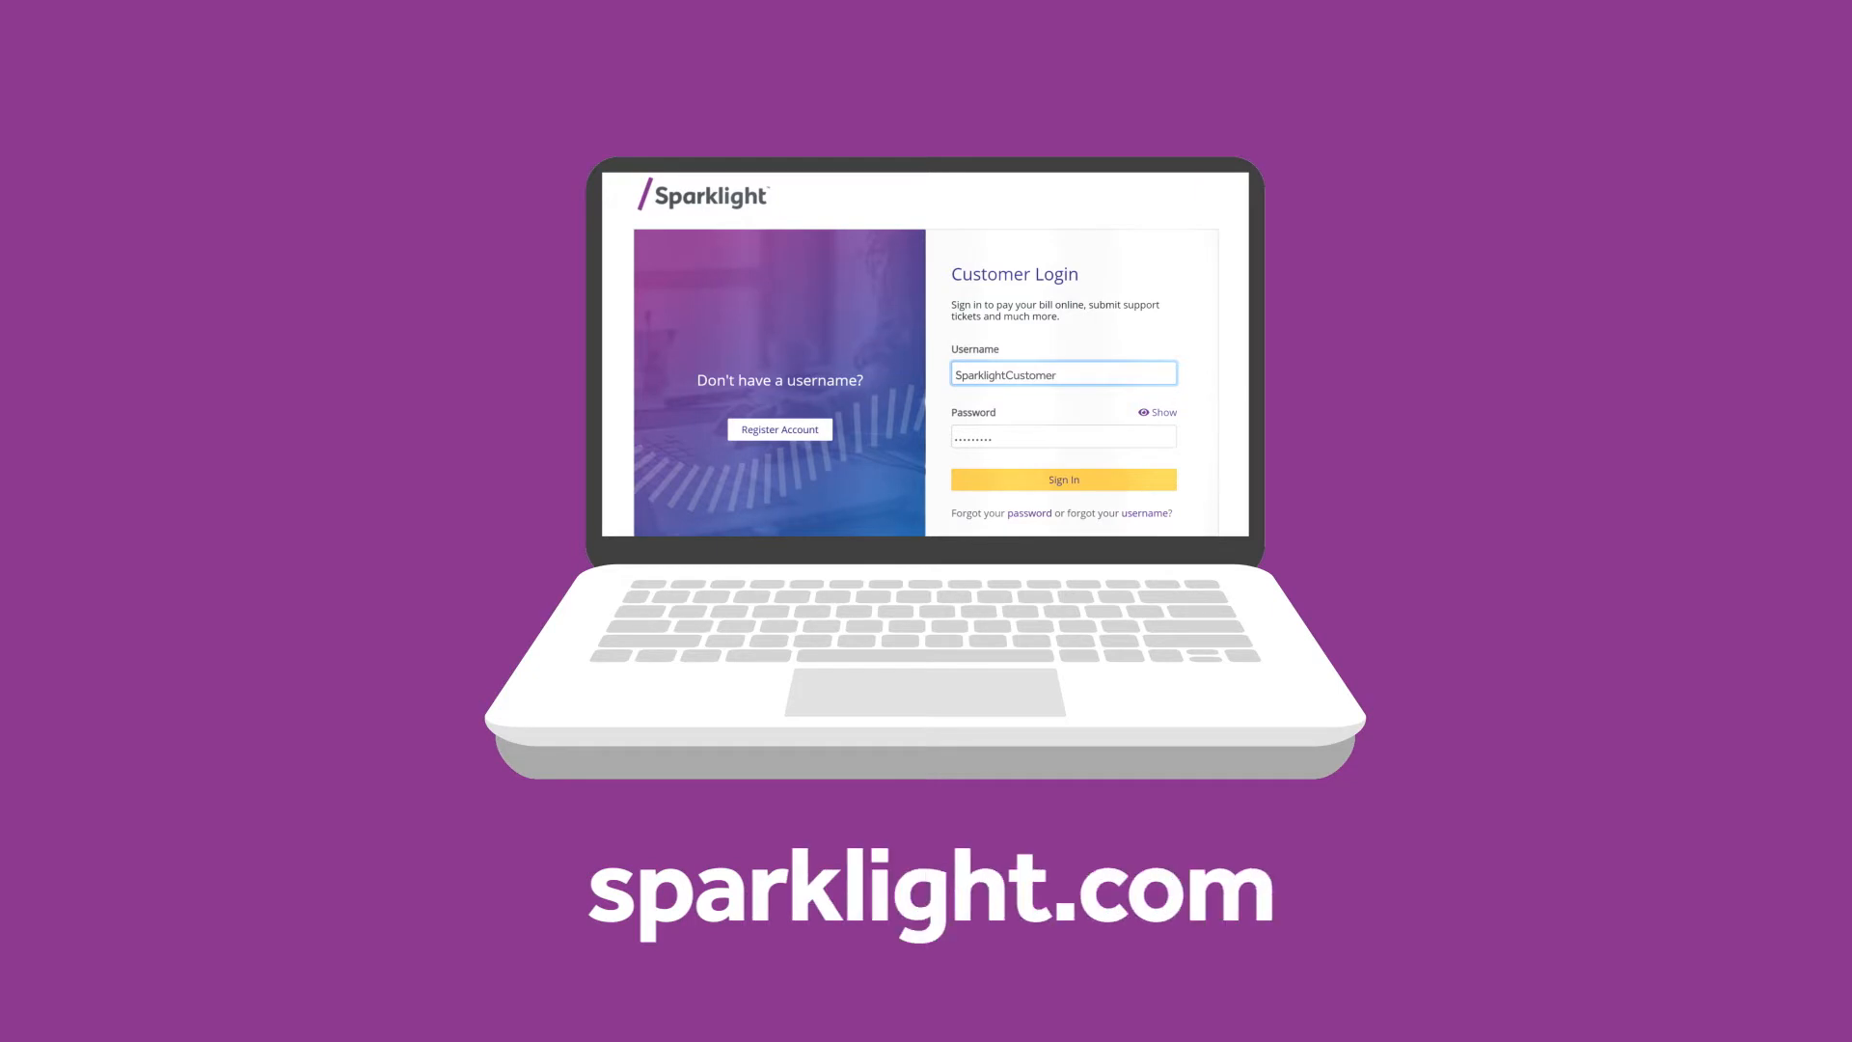
# - Sign in from the Customer Login page to reach the account overview
pyautogui.click(1061, 478)
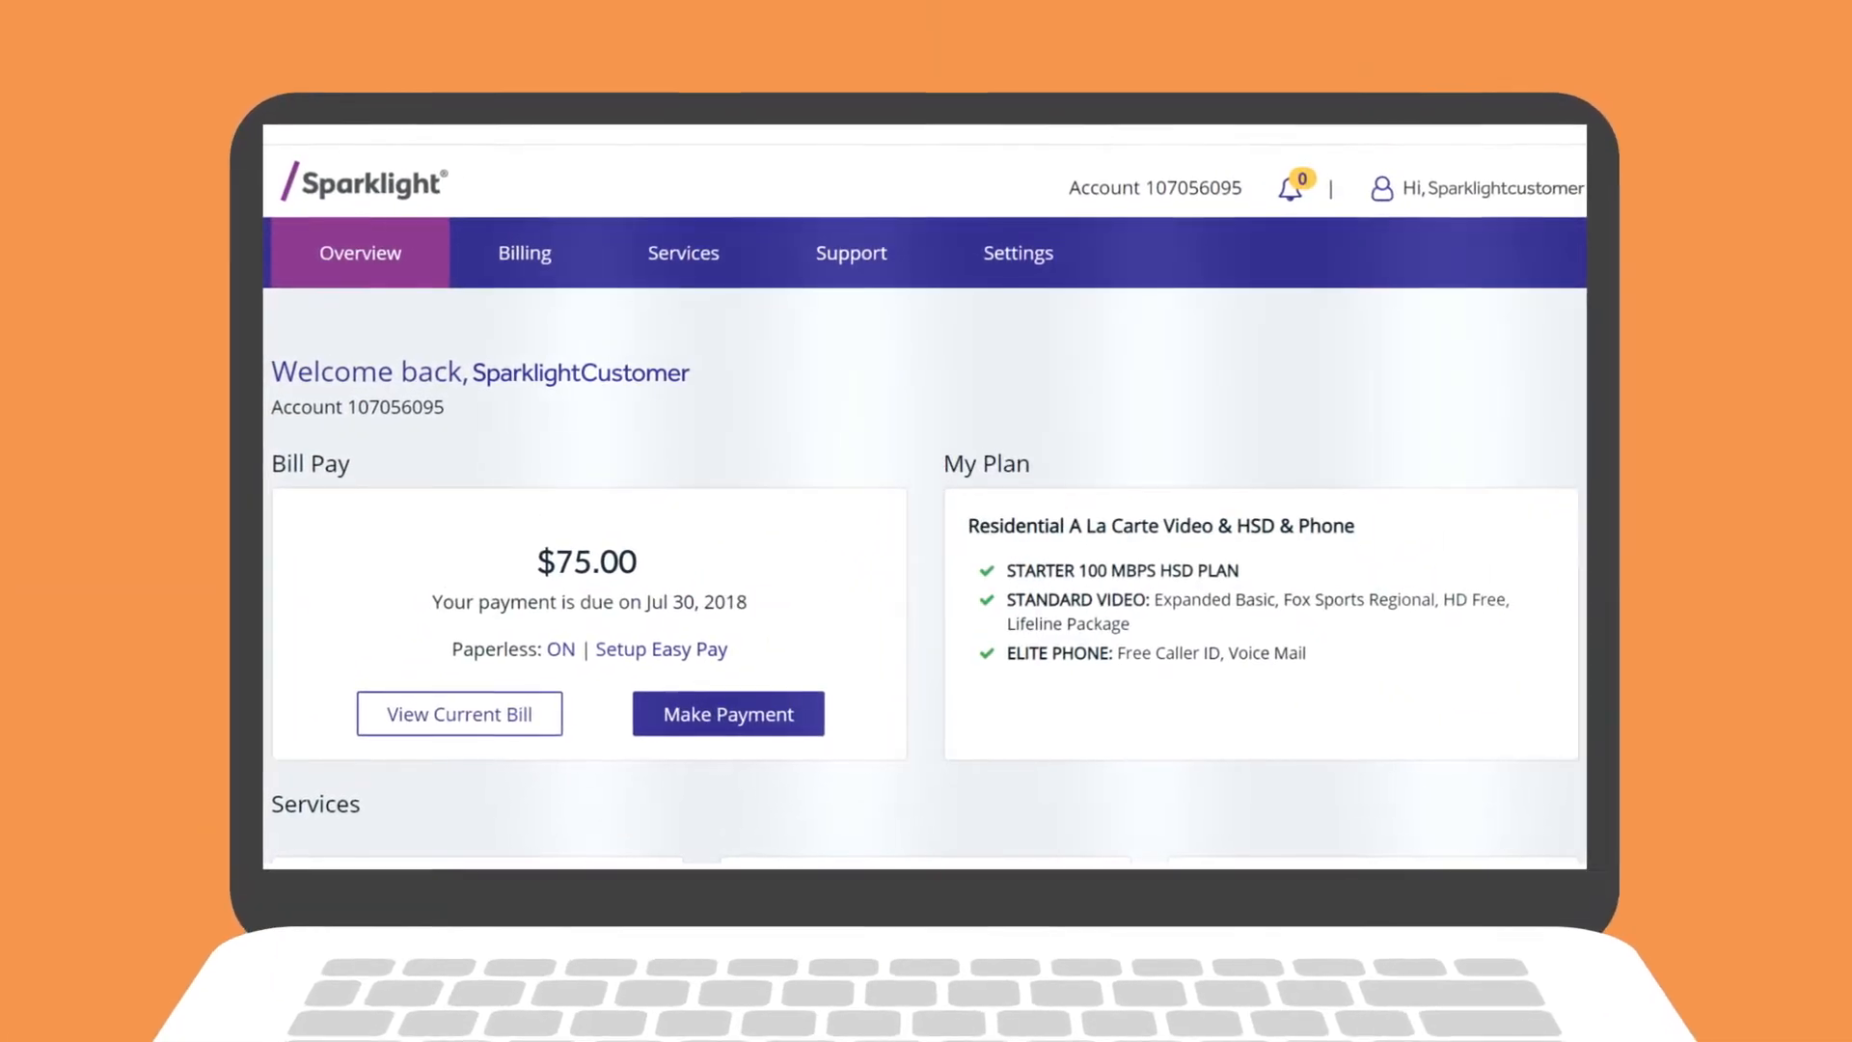
# - Go to the Services page and scroll to the Wifi Network name and password
pyautogui.click(678, 252)
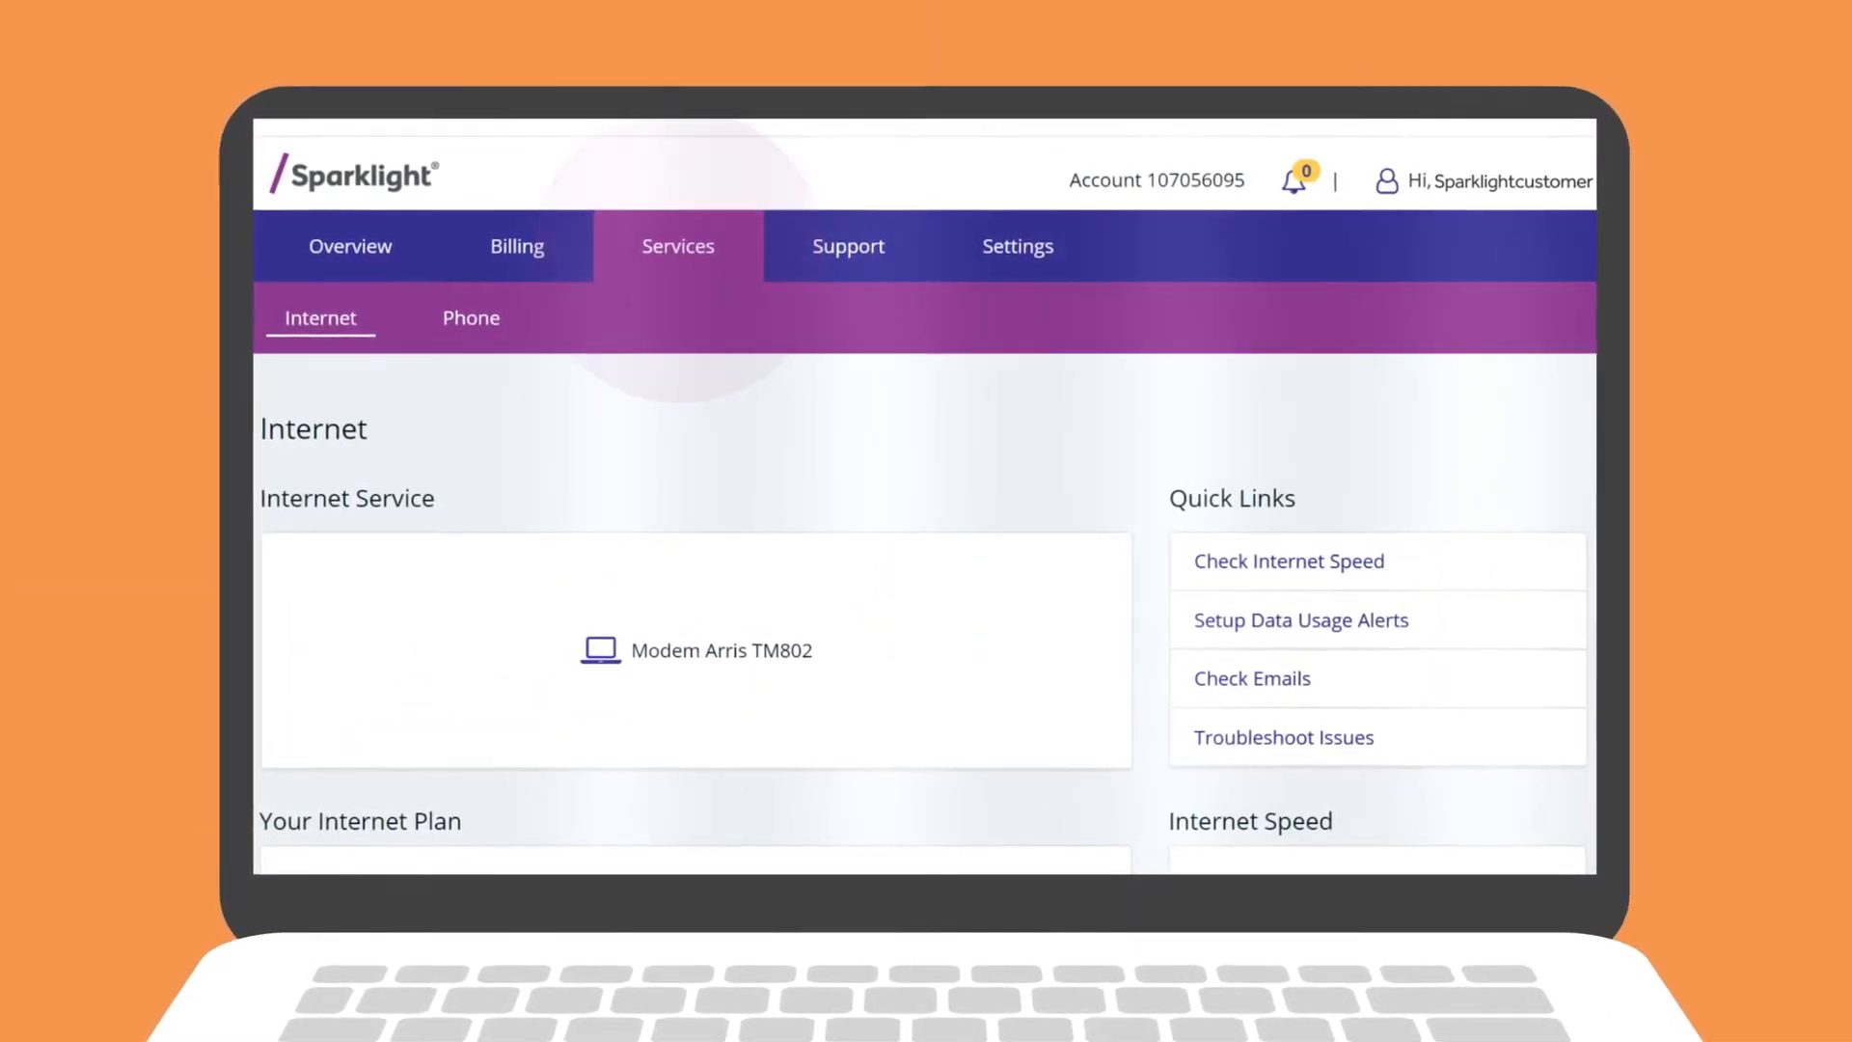
pyautogui.scroll(-3)
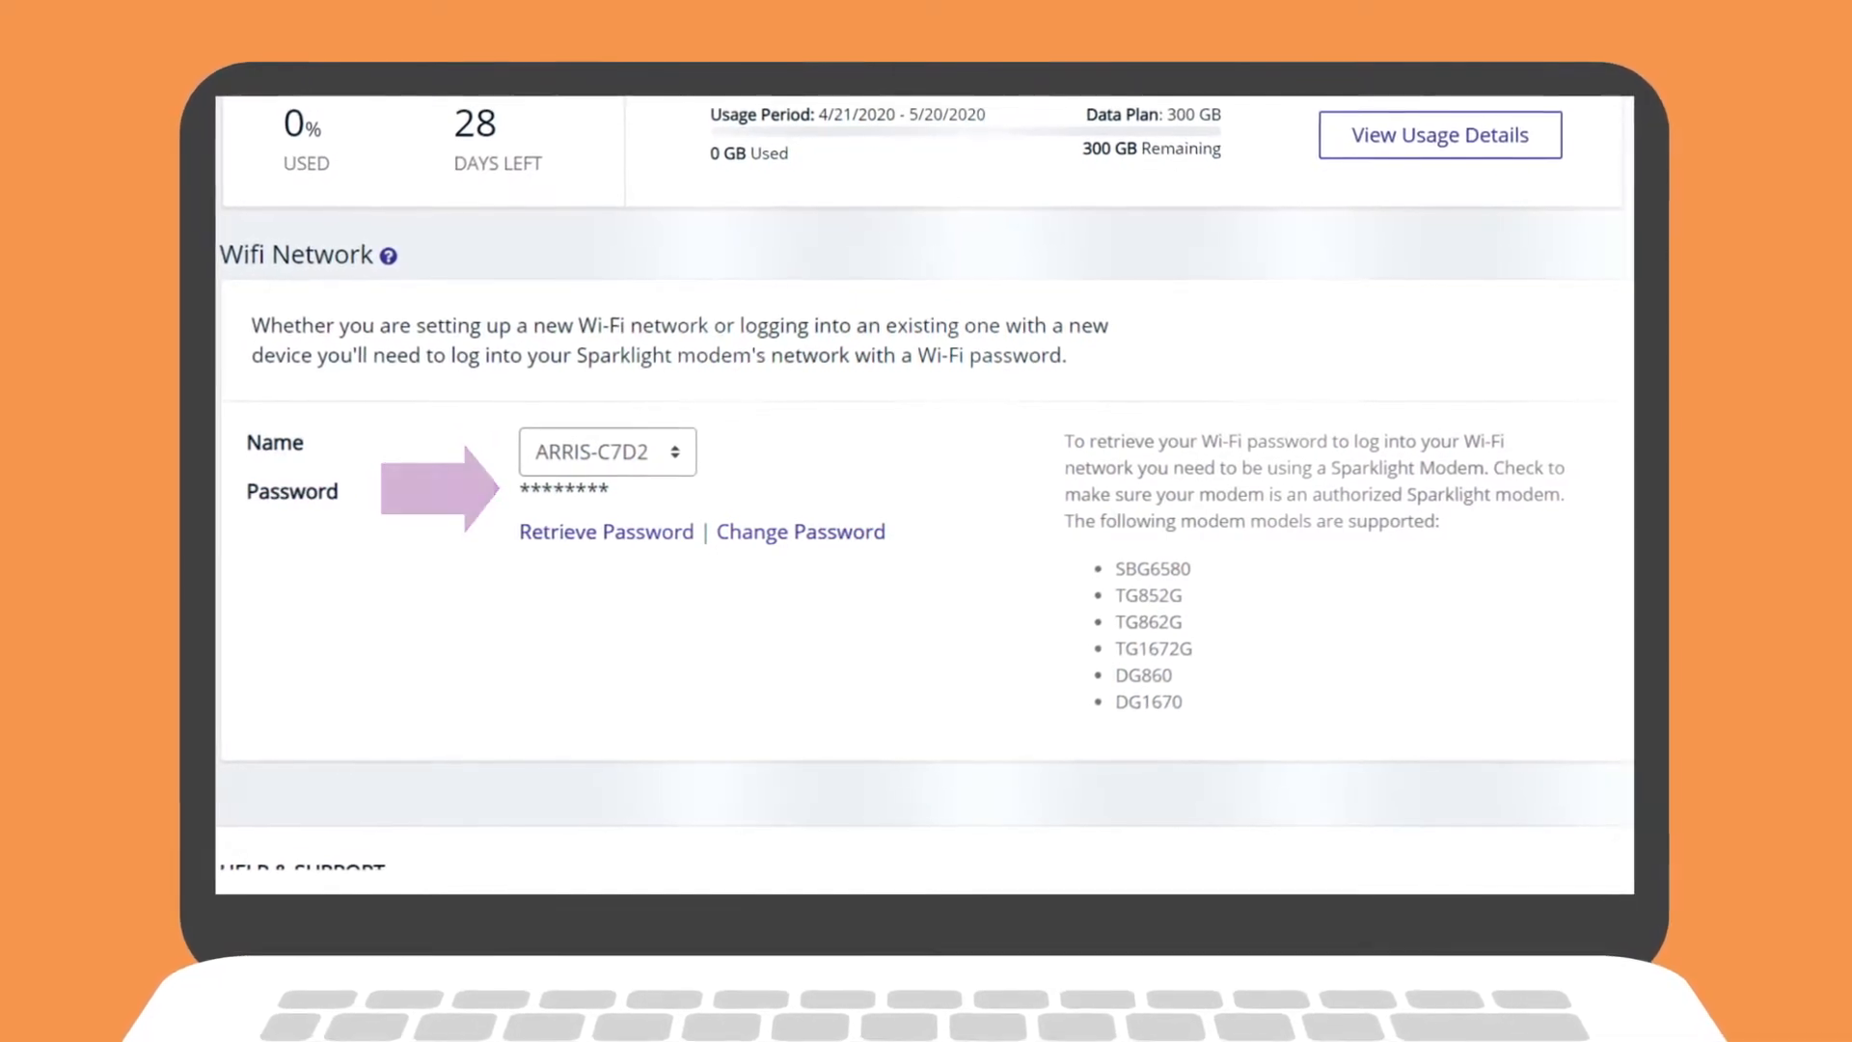
pyautogui.click(604, 531)
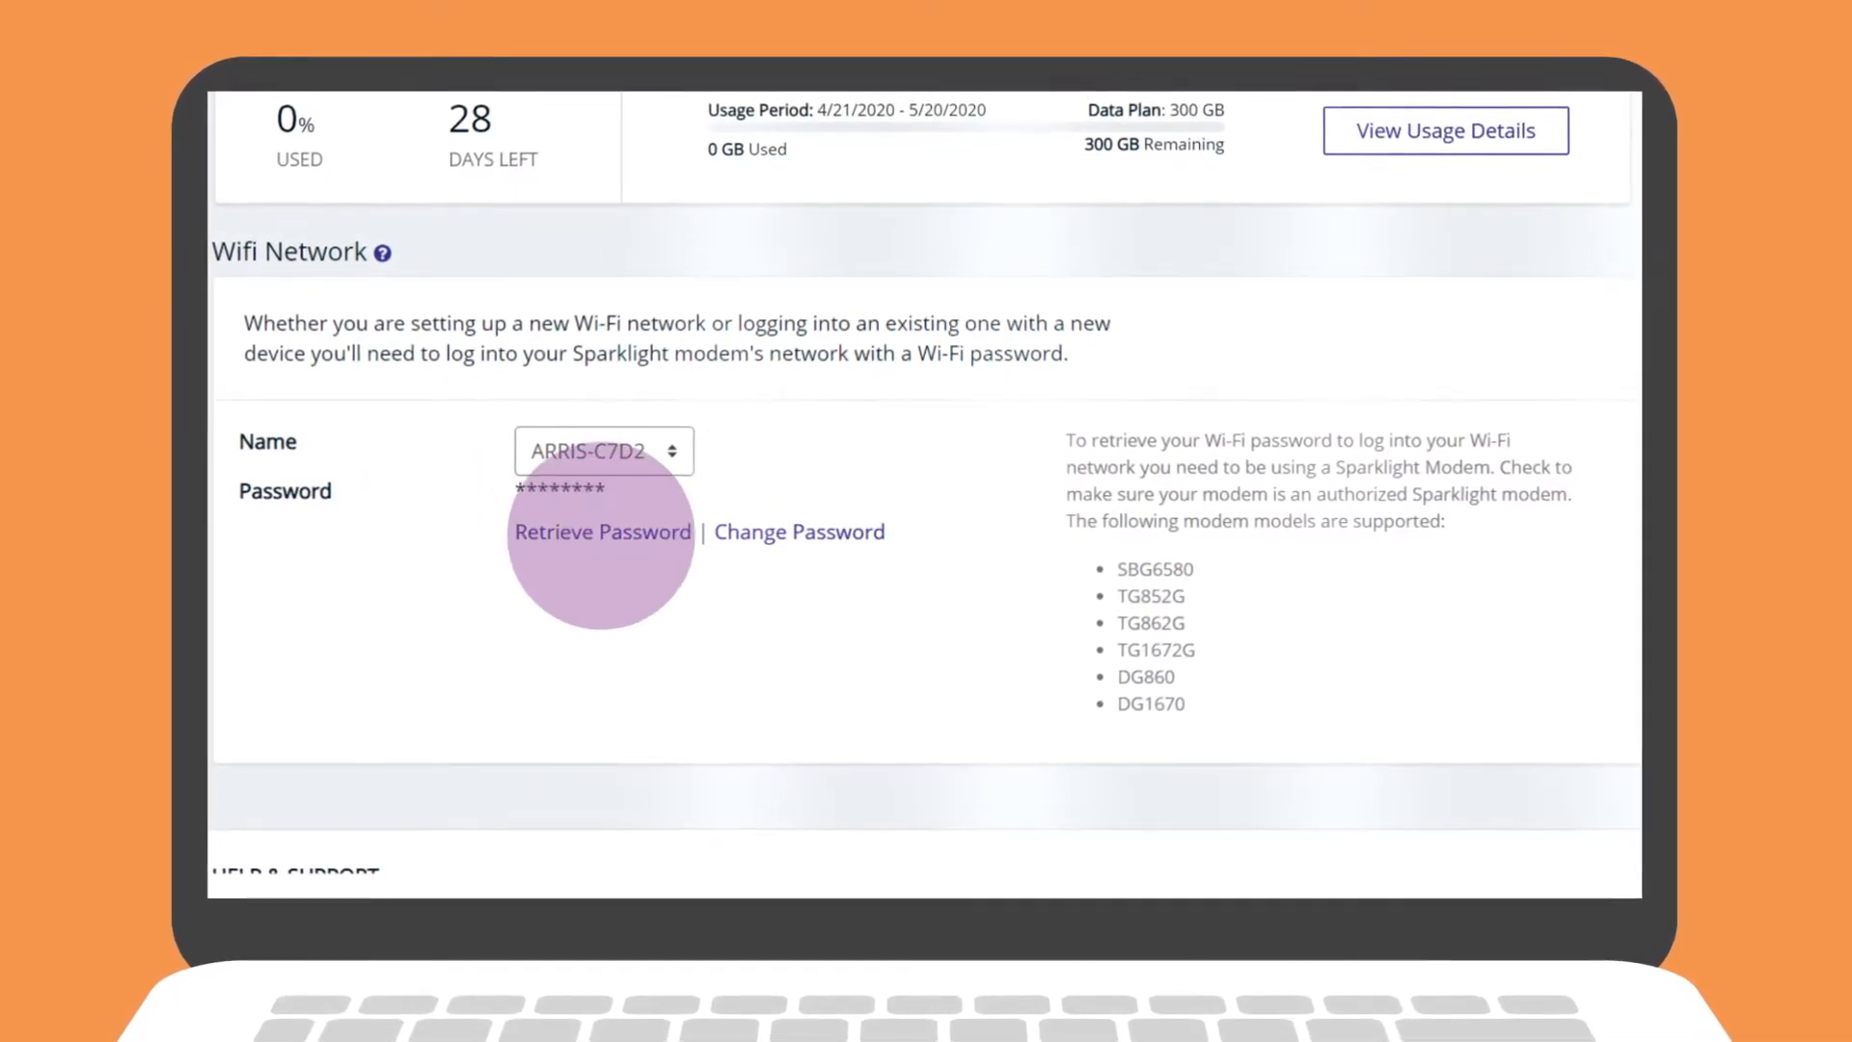
pyautogui.click(599, 531)
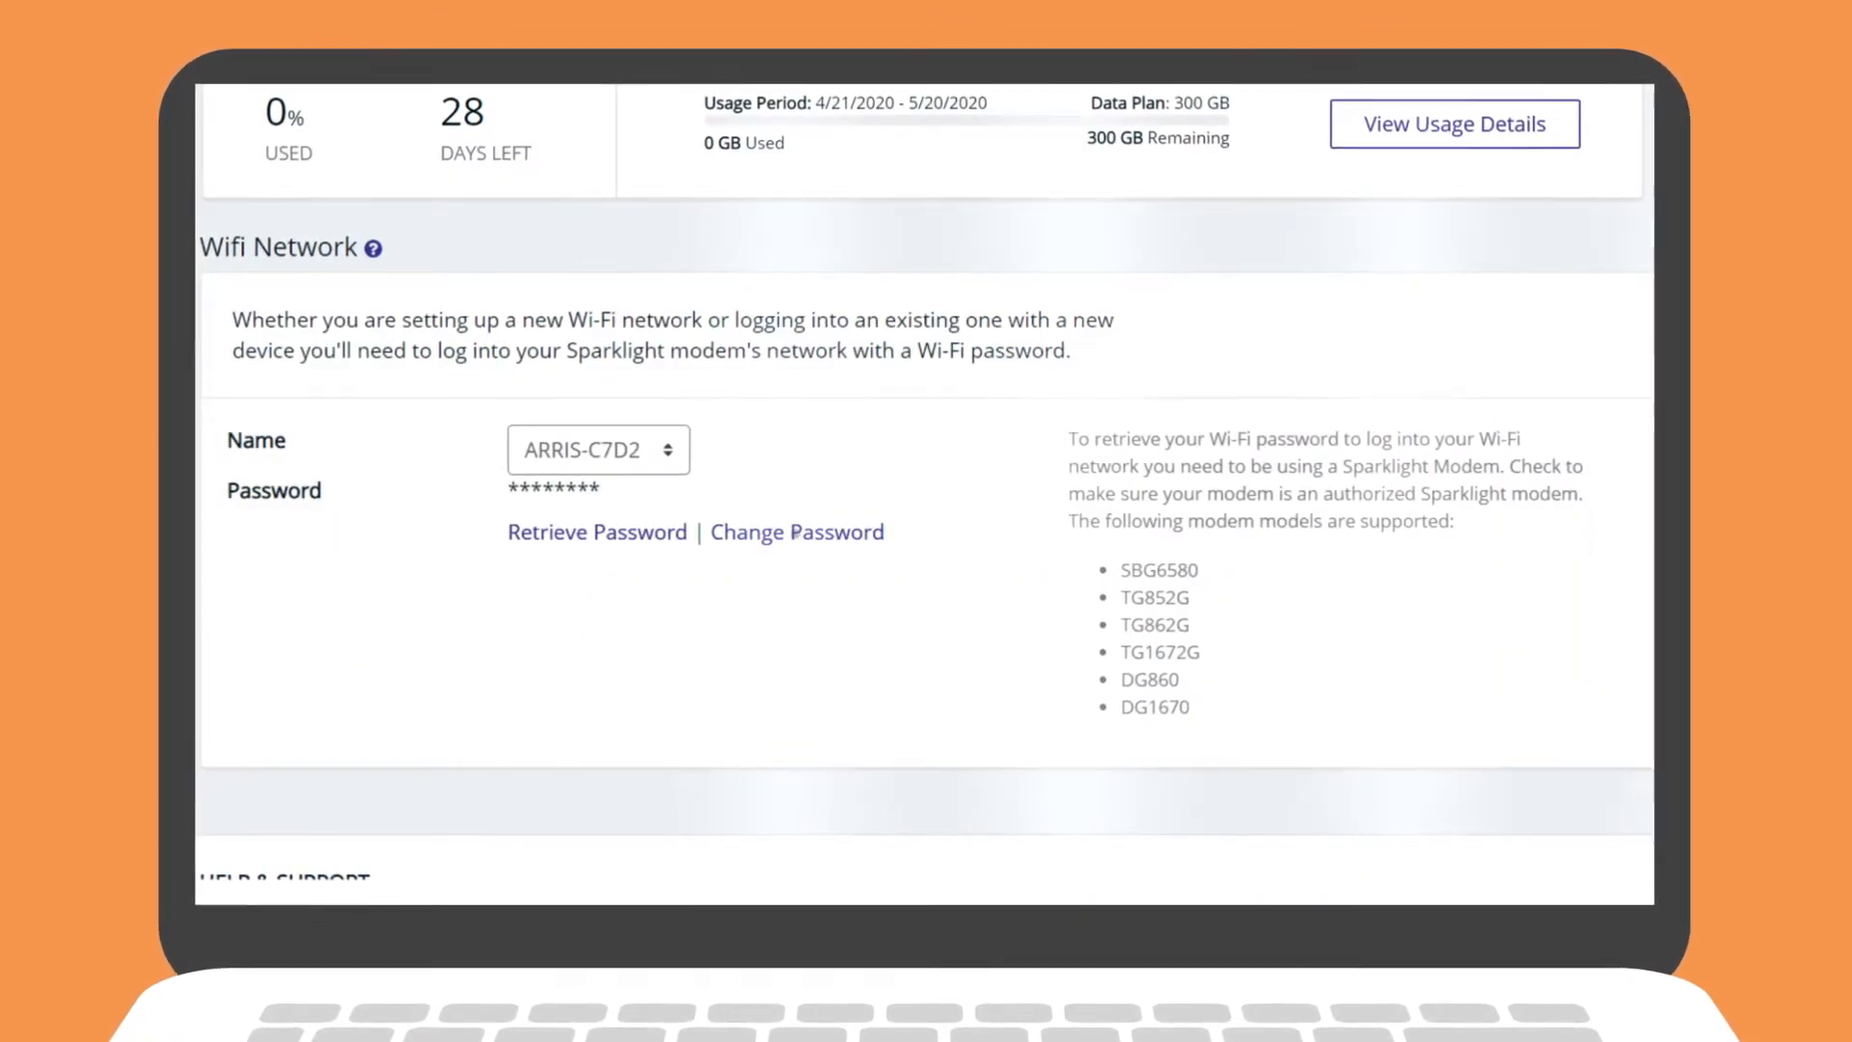
# - Open Change Password for the ARRIS-C7D2 network and dismiss the equipment password reminder
pyautogui.click(796, 531)
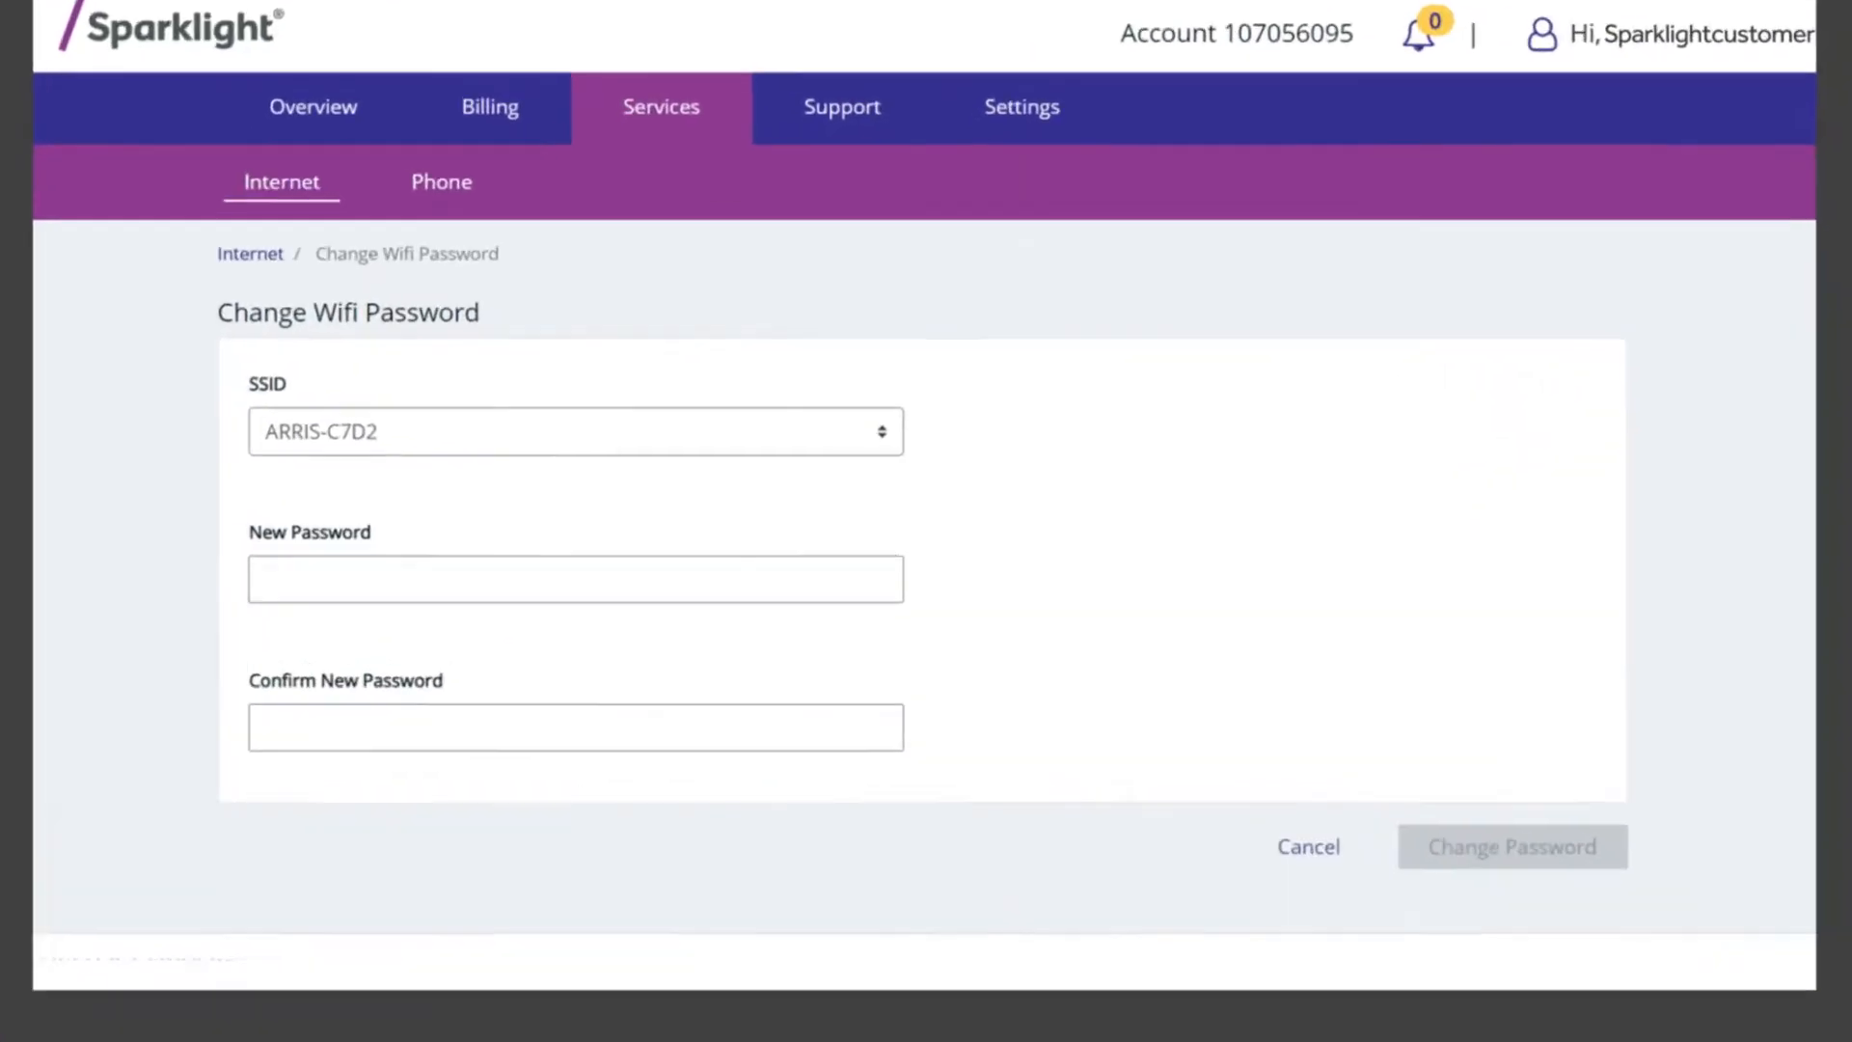
pyautogui.click(1511, 846)
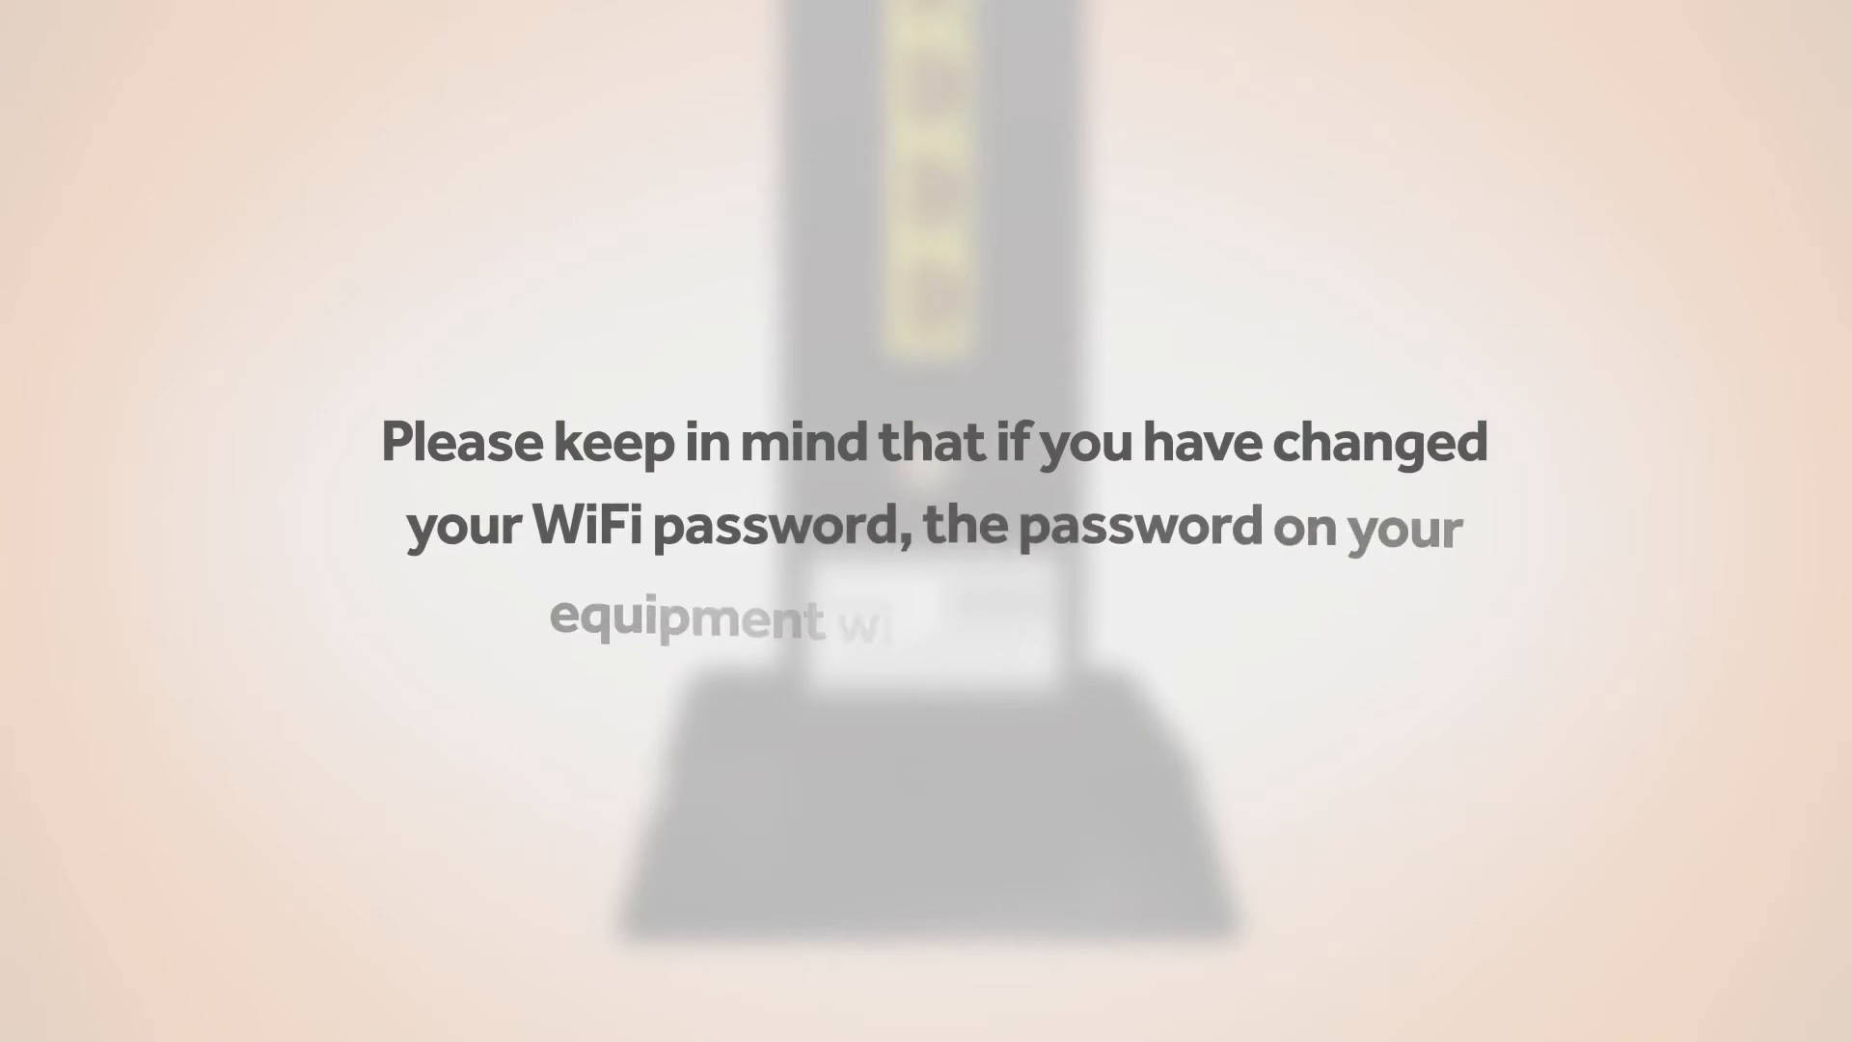